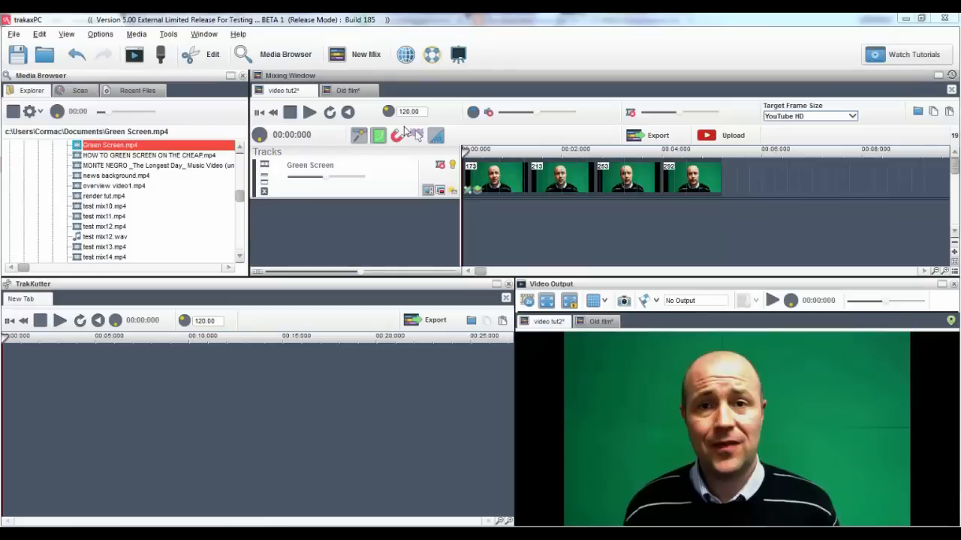
pyautogui.moveTo(458, 118)
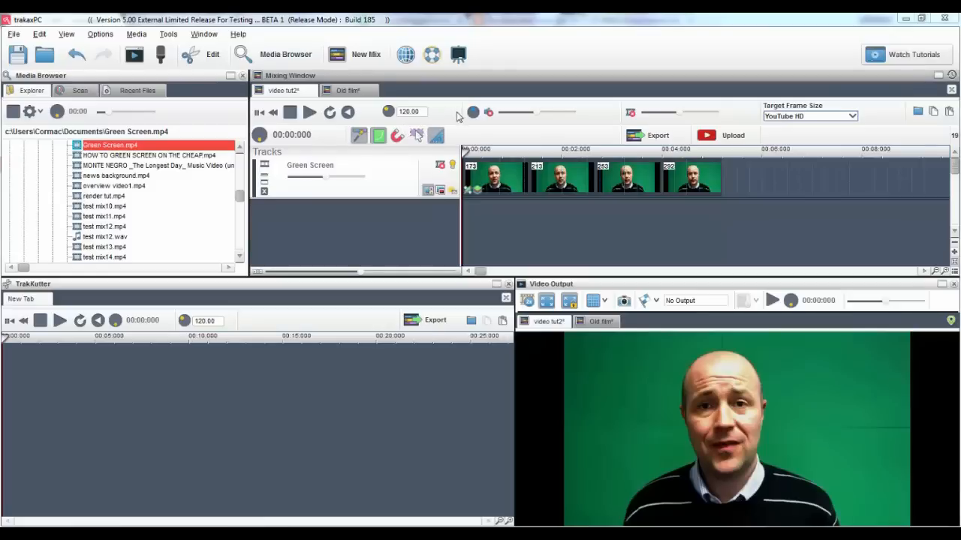
pyautogui.moveTo(480, 234)
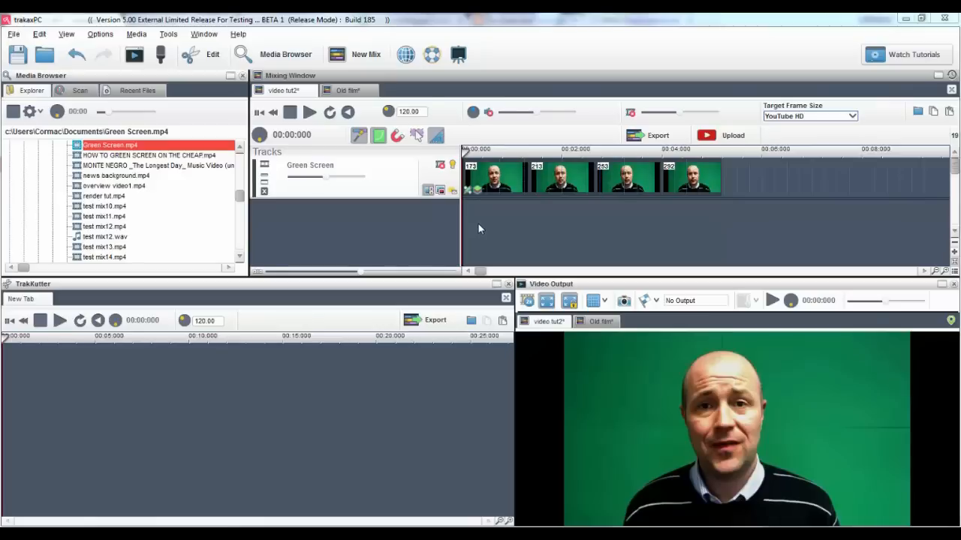
# Add news background.mp4 to the timeline and set the Green Screen track to Always On Top
pyautogui.click(116, 174)
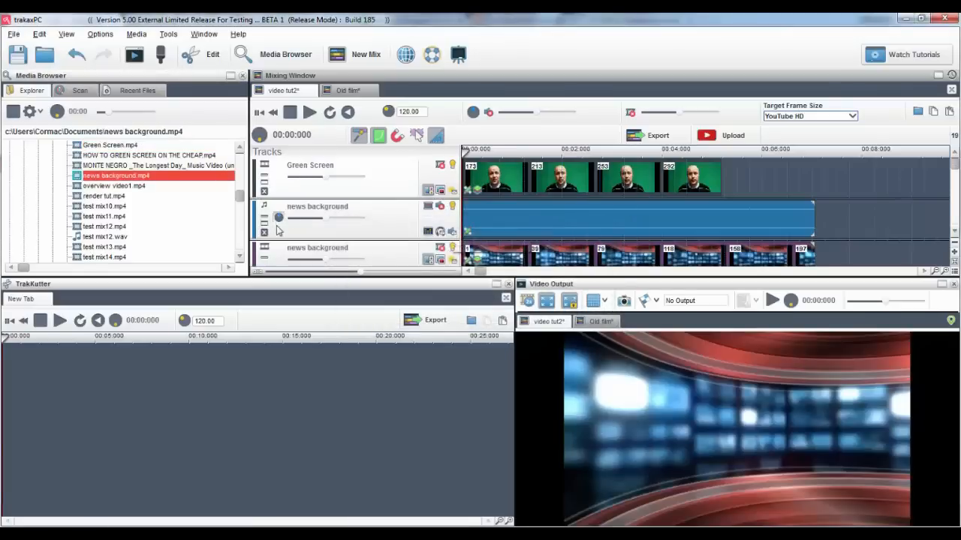
pyautogui.click(440, 189)
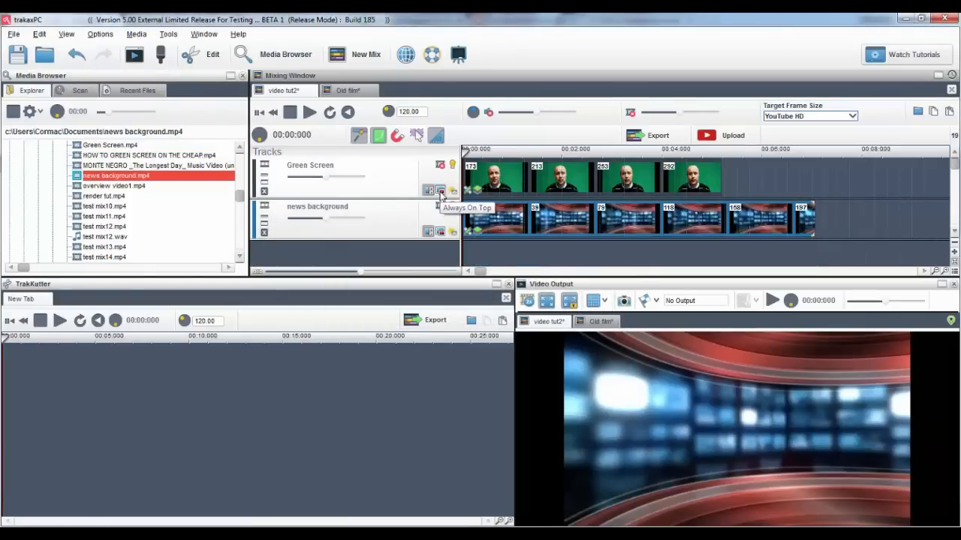
pyautogui.click(441, 189)
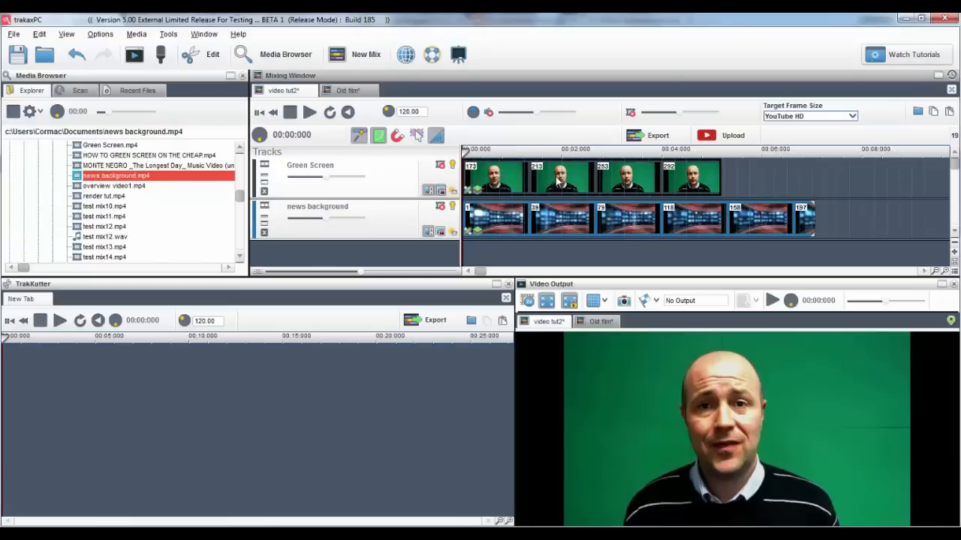
pyautogui.moveTo(552, 183)
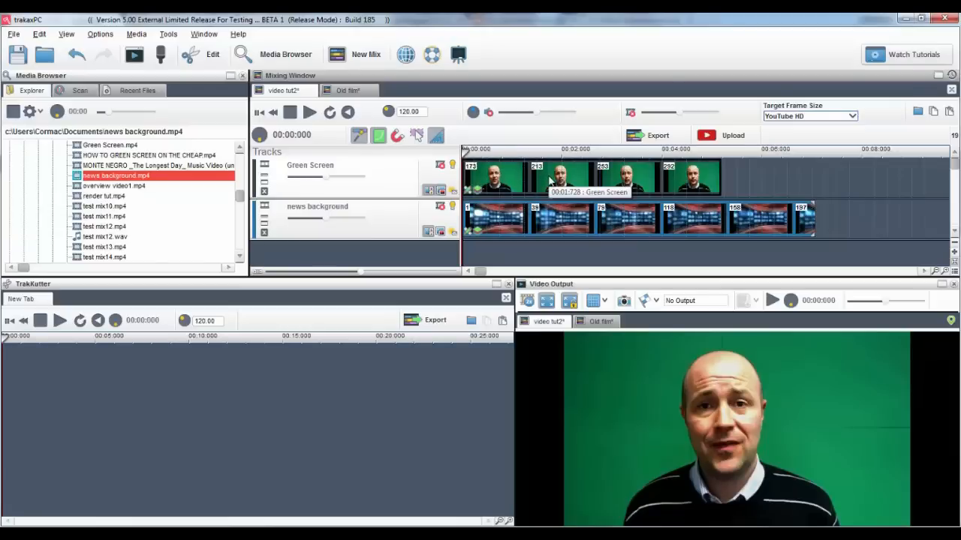
# Open Colour Adjust for the Green Screen clip and enable Green Screen keying
pyautogui.rightClick(559, 177)
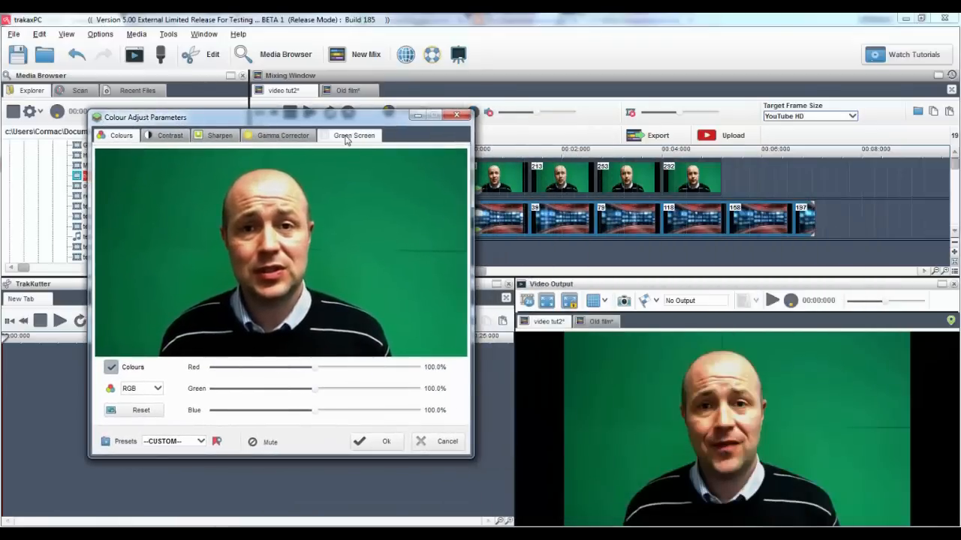
pyautogui.click(354, 135)
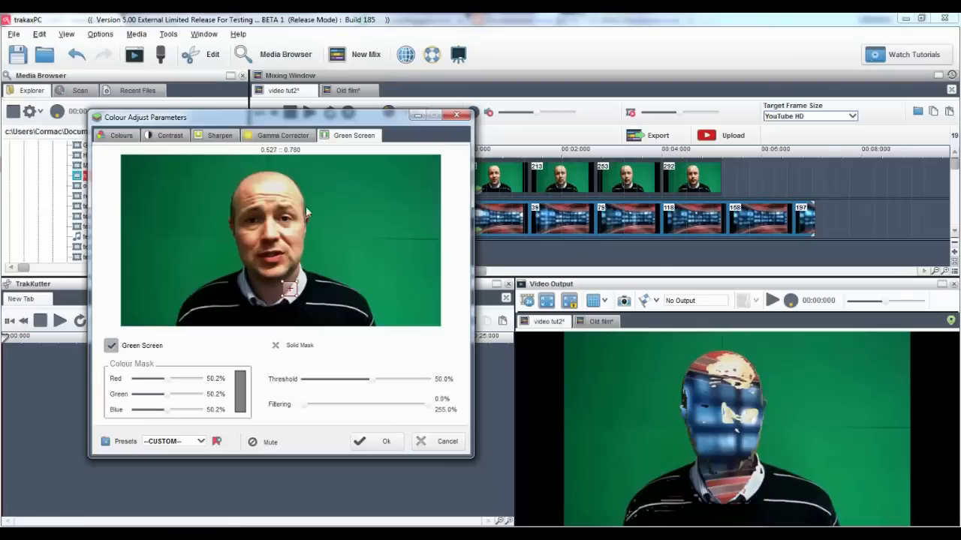
pyautogui.moveTo(332, 125)
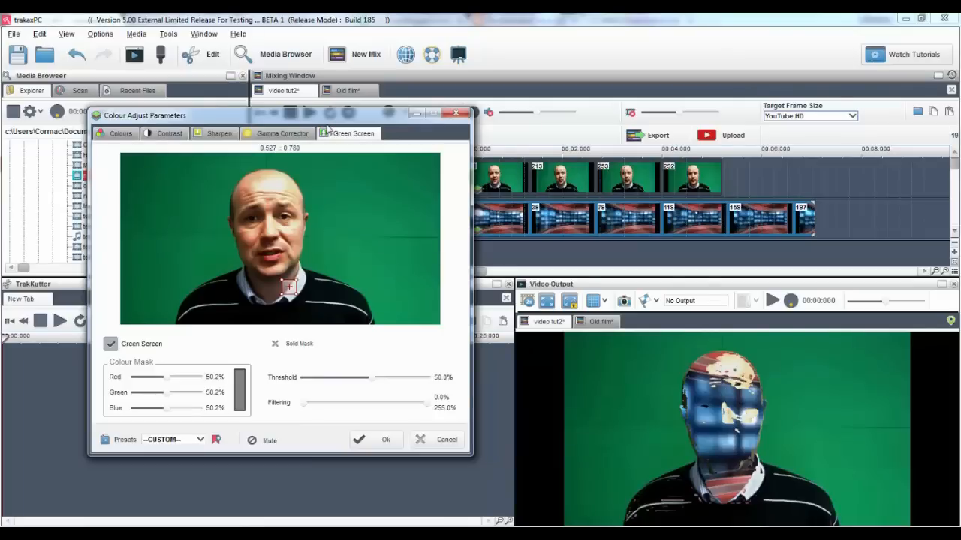
pyautogui.moveTo(324, 128)
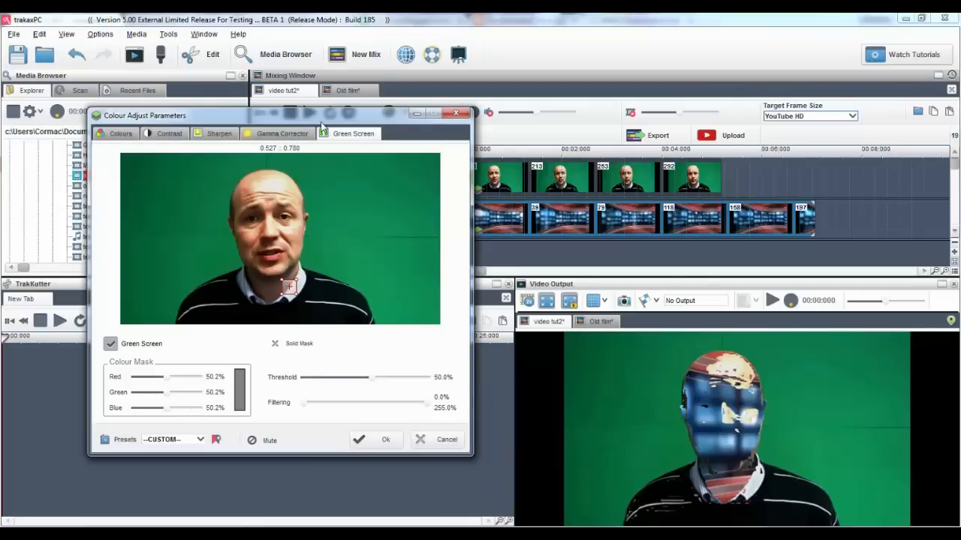
pyautogui.moveTo(282, 261)
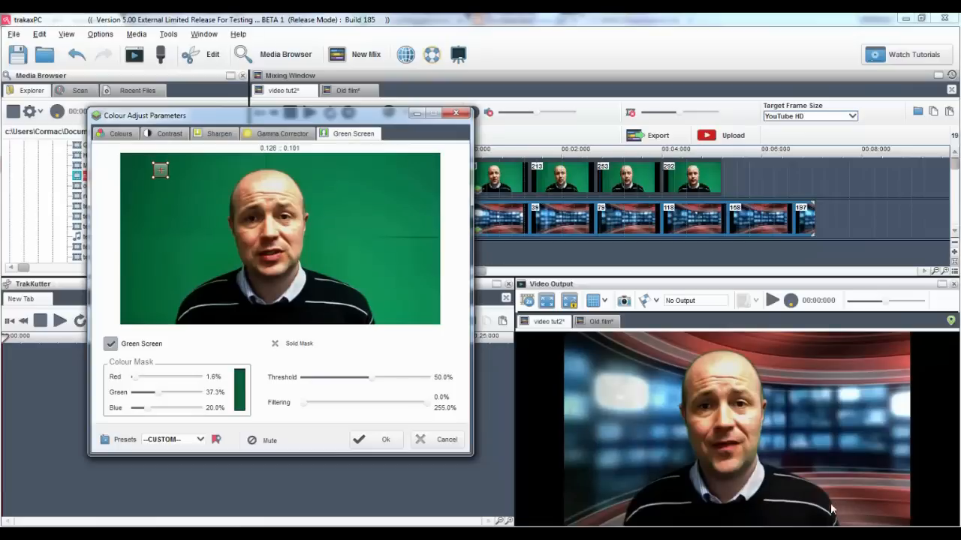
pyautogui.moveTo(601, 375)
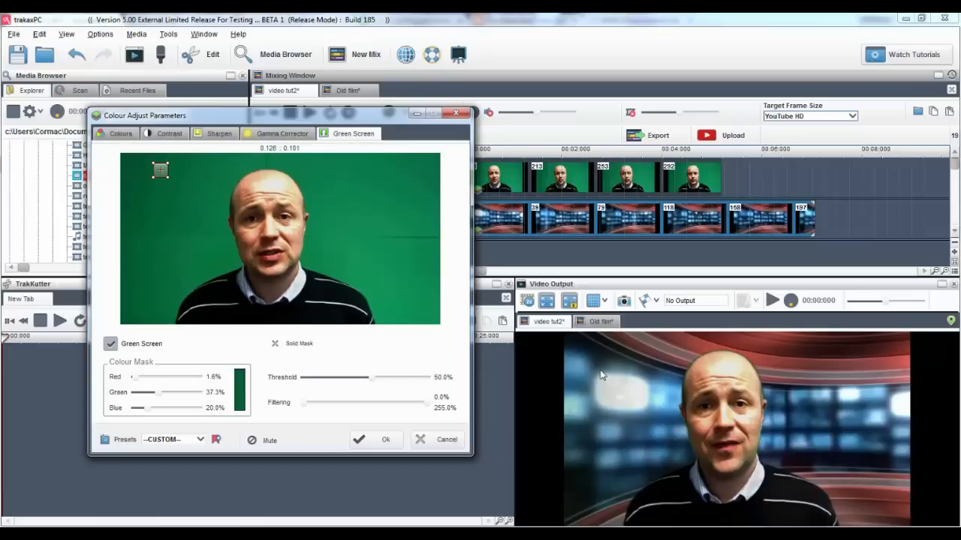
pyautogui.moveTo(601, 403)
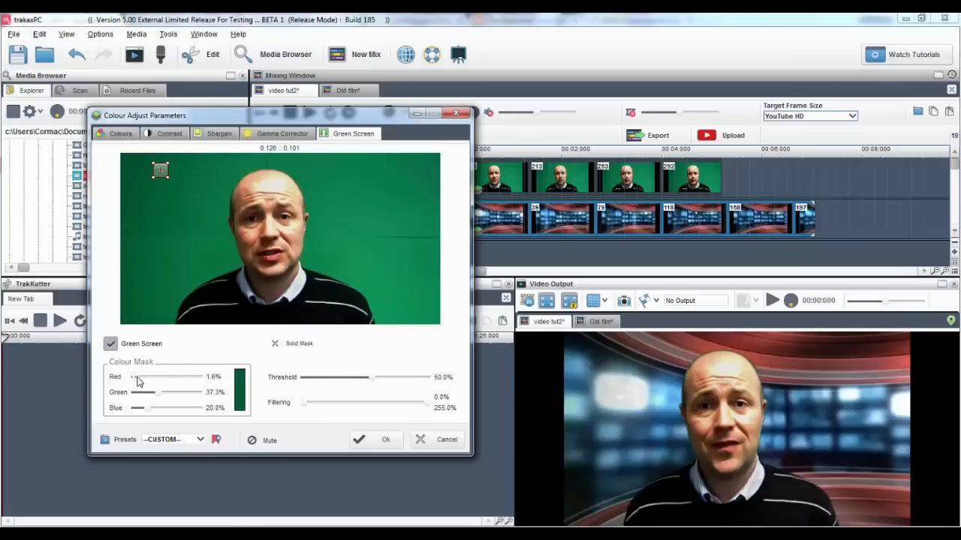
# Adjust the key colour's red/green mask, set Threshold to 76% and Filtering to about 124%
pyautogui.moveTo(141, 377); pyautogui.dragTo(154, 377)
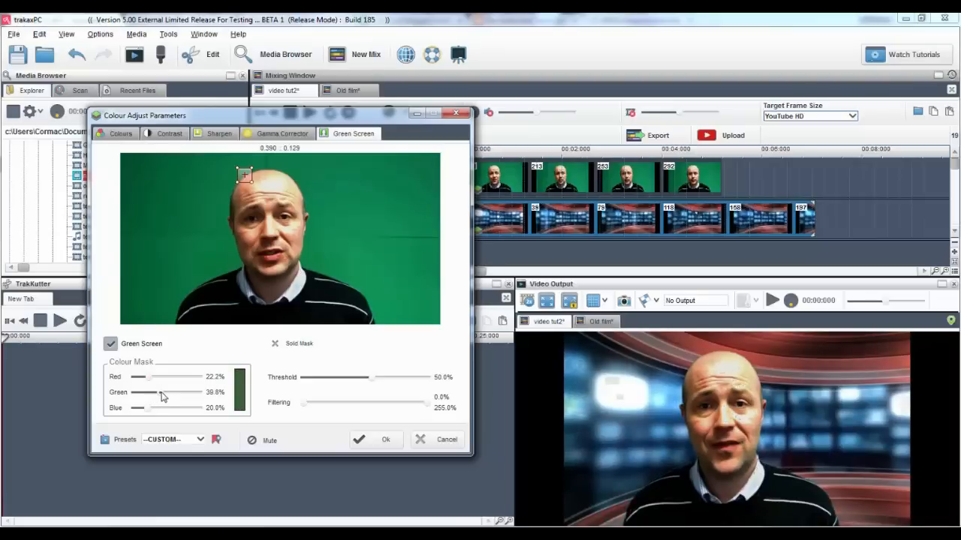
pyautogui.moveTo(372, 383)
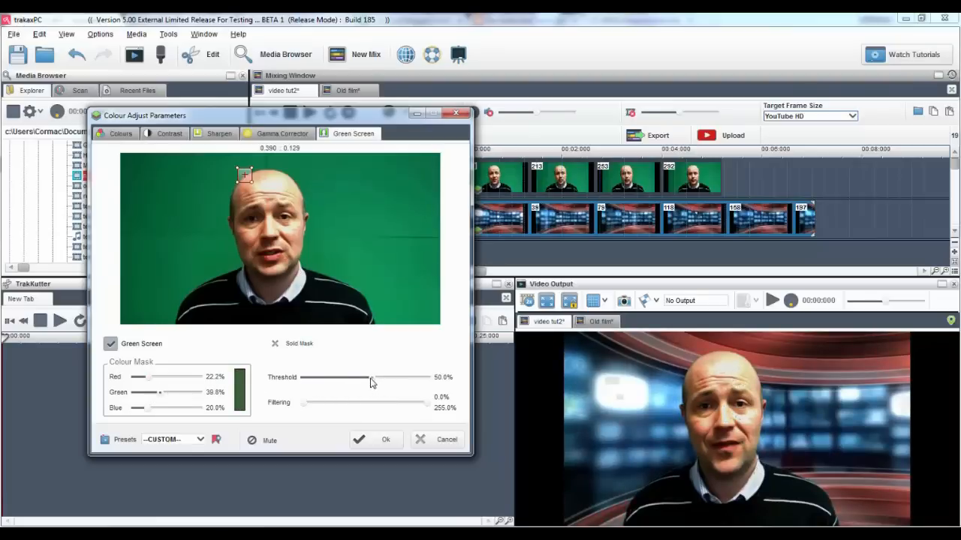
pyautogui.moveTo(372, 378); pyautogui.dragTo(358, 379)
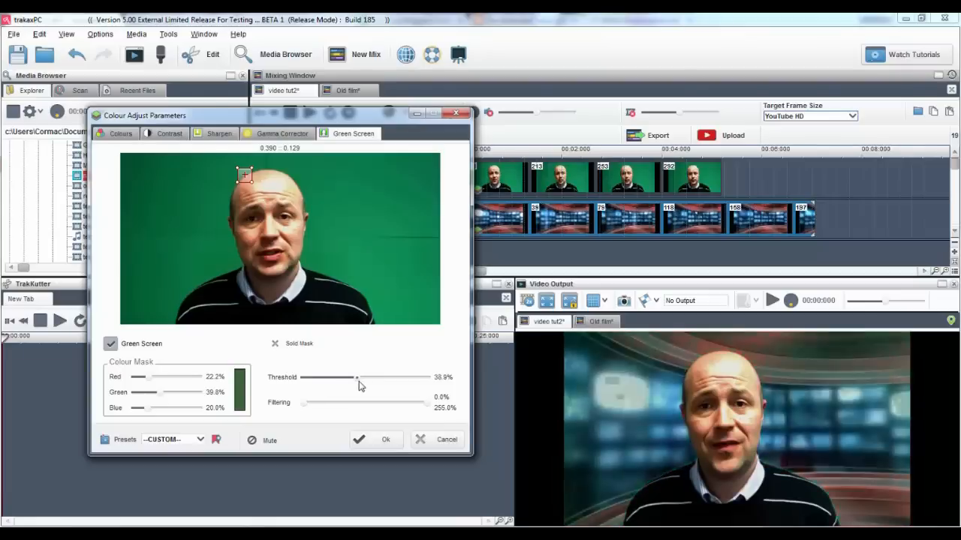
pyautogui.moveTo(358, 378); pyautogui.dragTo(408, 378)
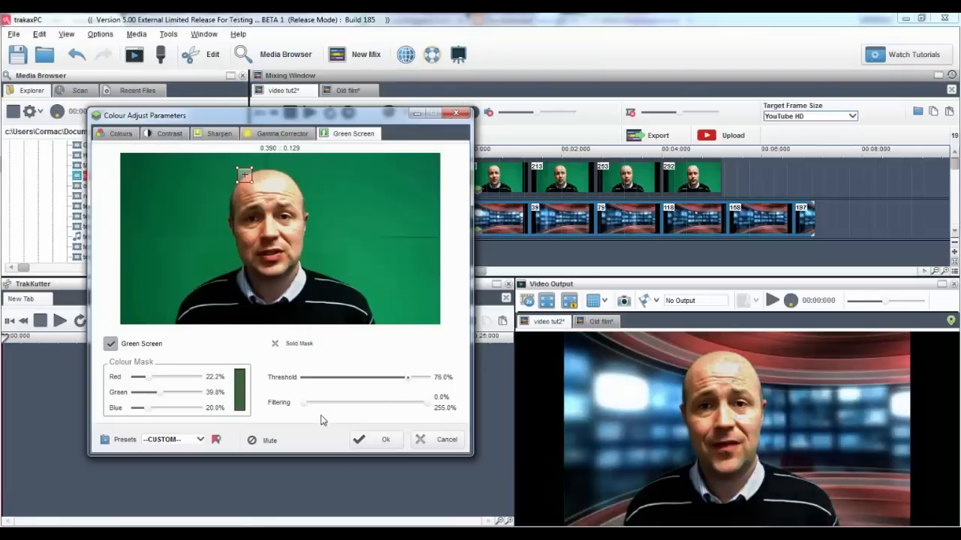
pyautogui.moveTo(303, 403); pyautogui.dragTo(405, 402)
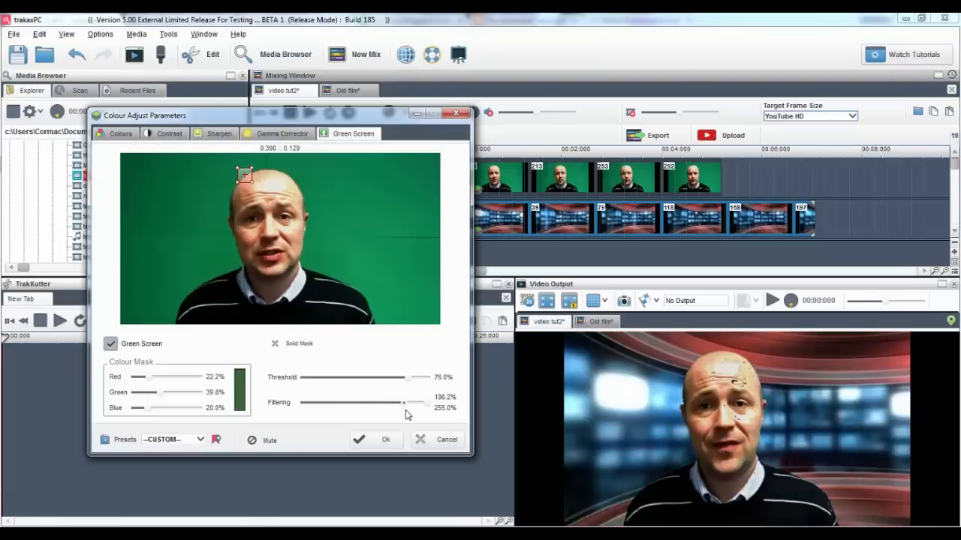
pyautogui.moveTo(417, 402); pyautogui.dragTo(398, 402)
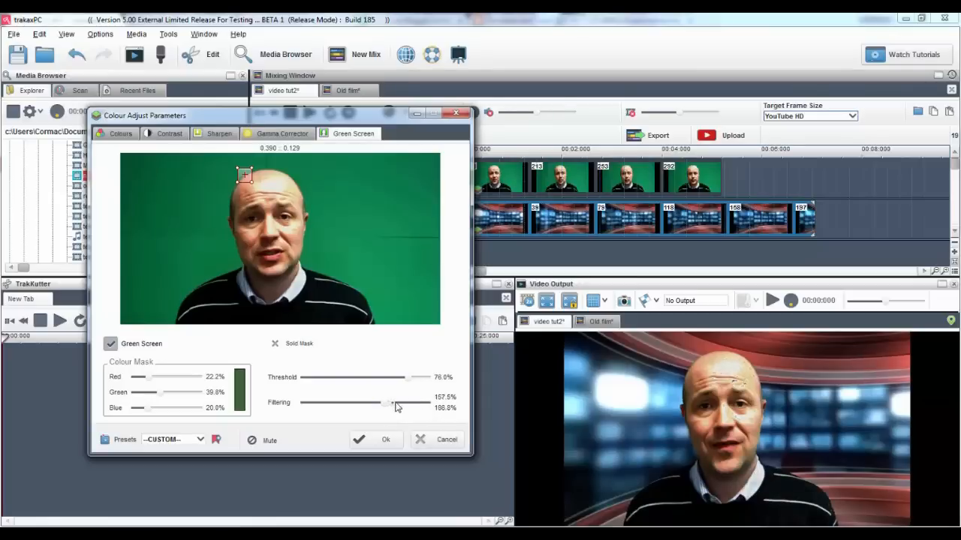
pyautogui.moveTo(388, 402); pyautogui.dragTo(378, 403)
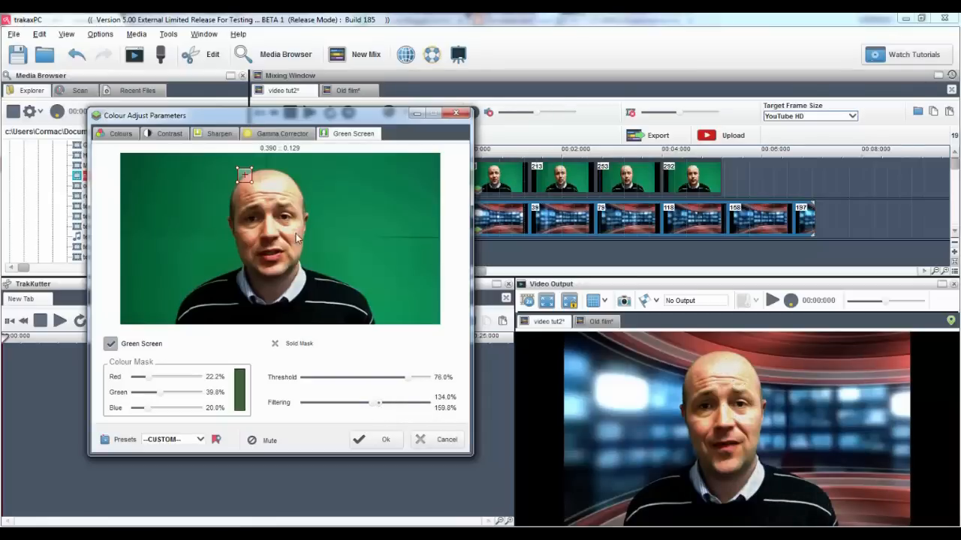
# Raise the presenter clip's Red level to about 111.8% in the Colours settings
pyautogui.click(120, 134)
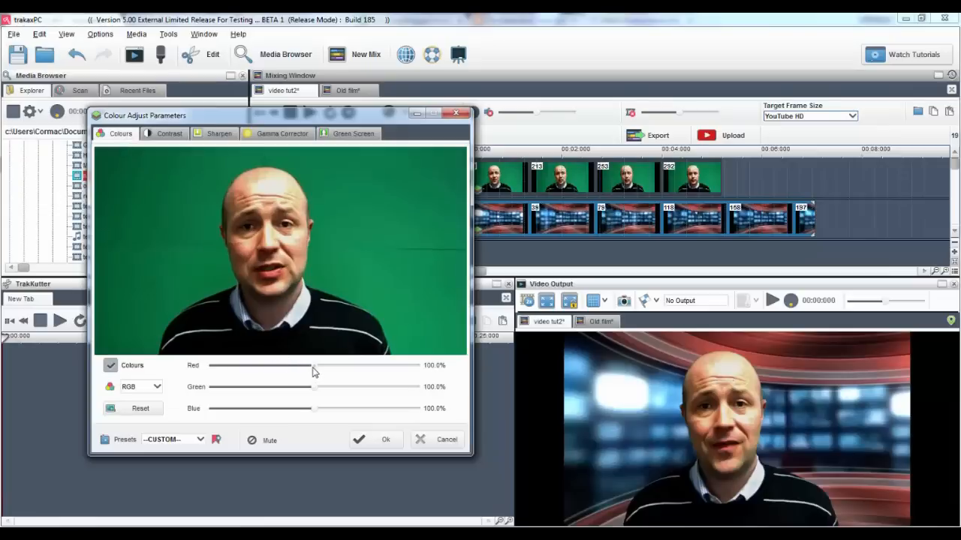
pyautogui.moveTo(313, 366); pyautogui.dragTo(330, 367)
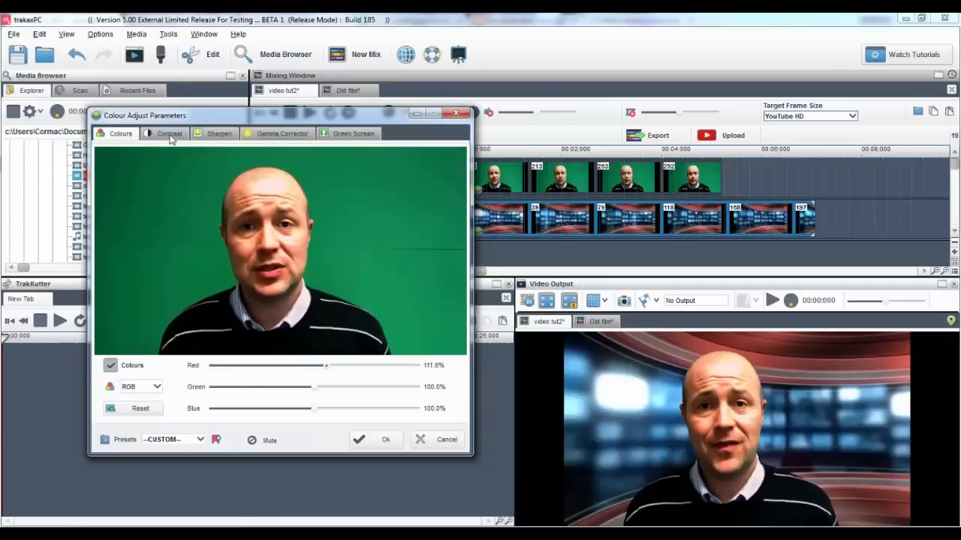
pyautogui.click(168, 134)
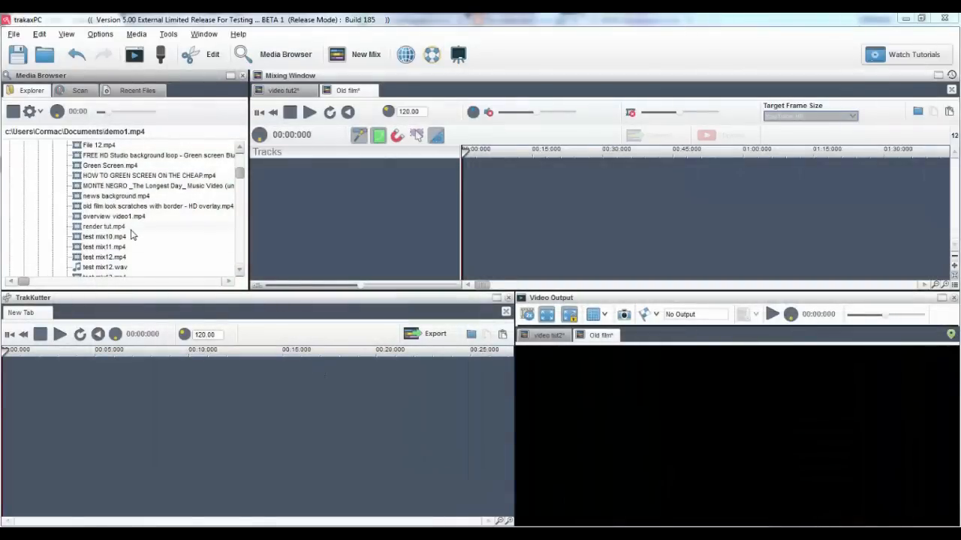
pyautogui.moveTo(151, 228)
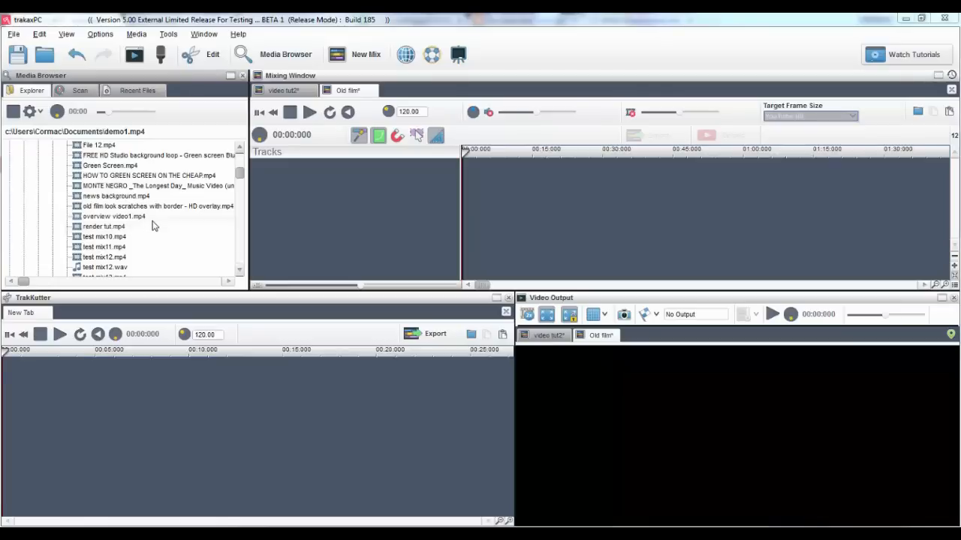
pyautogui.moveTo(151, 220)
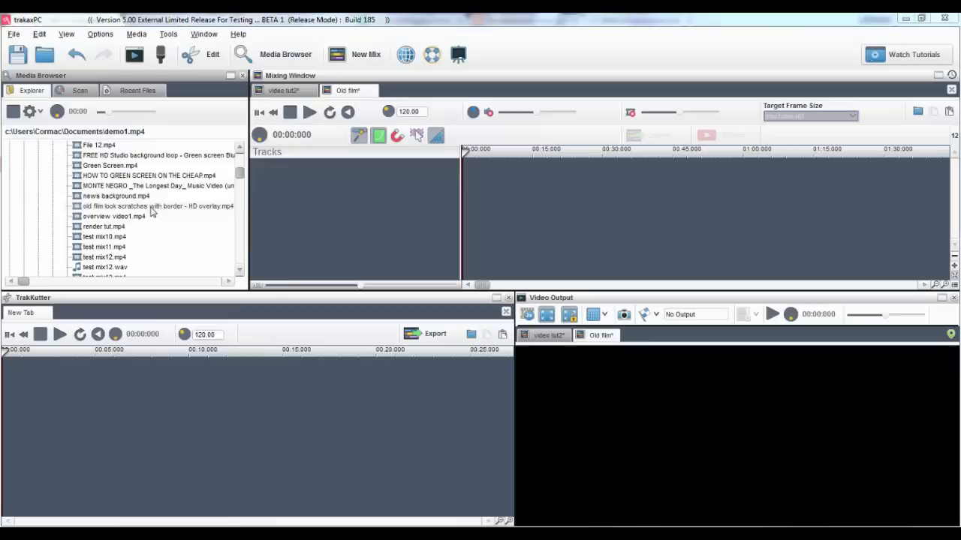
# Place the old film scratches overlay clip on the first track of the Old film mix
pyautogui.click(153, 206)
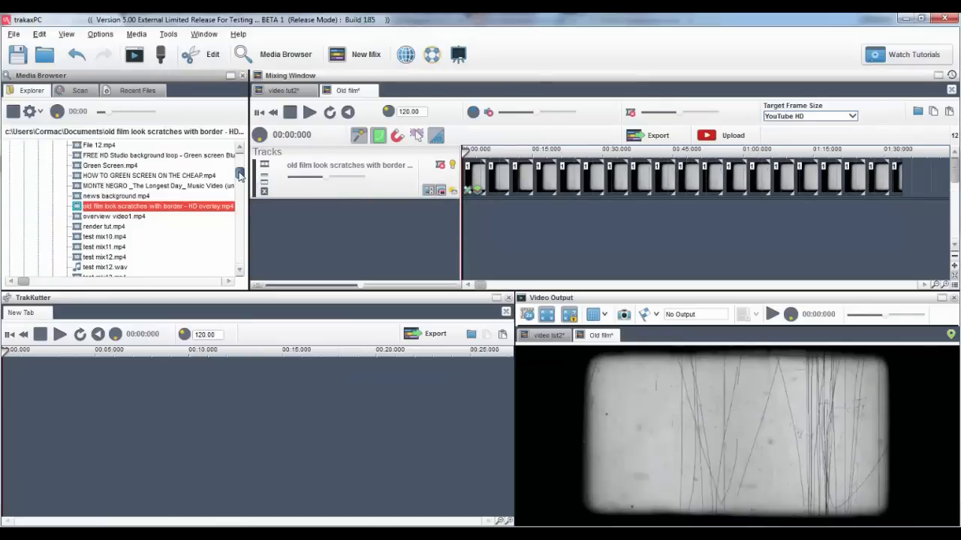
pyautogui.scroll(3)
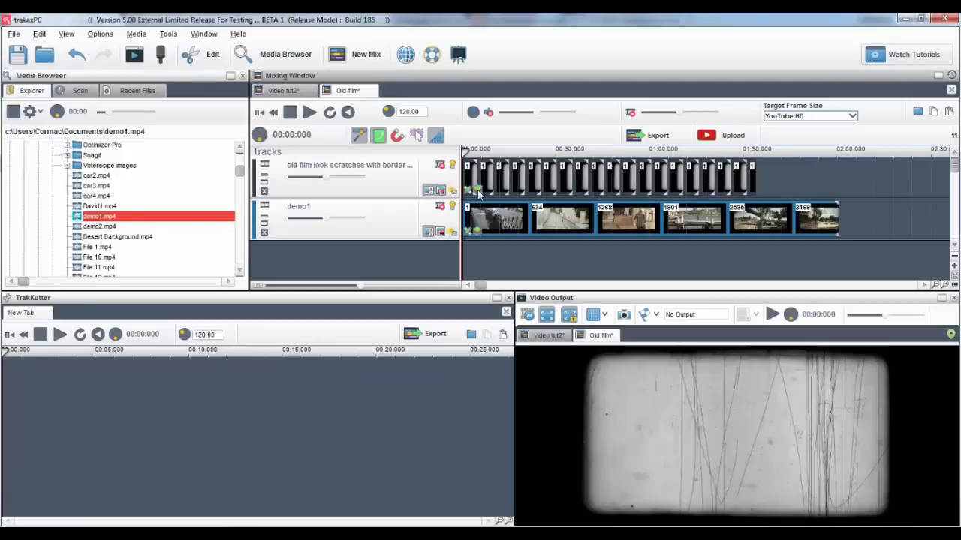
pyautogui.moveTo(478, 194)
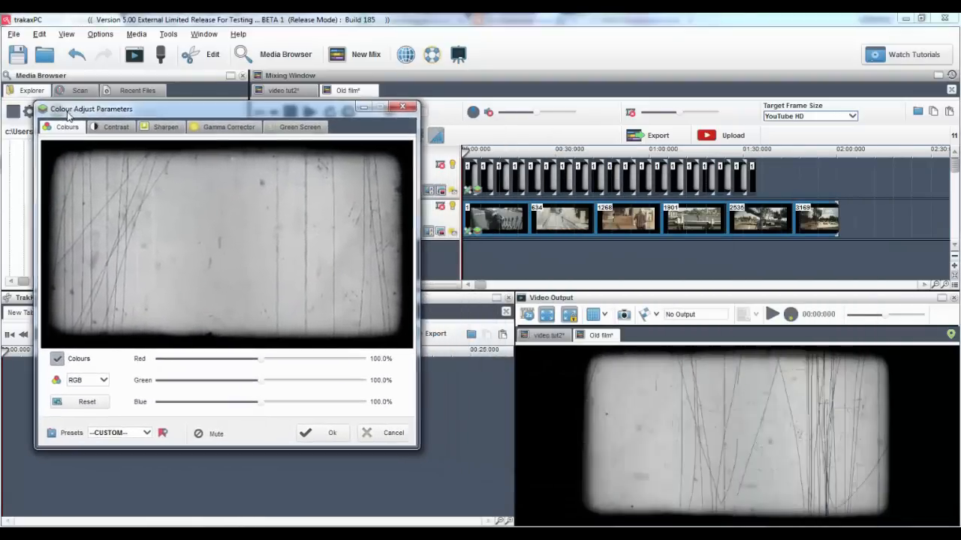
# Enable Green Screen with Solid Mask on the overlay, Threshold 14% and raised Filtering
pyautogui.click(300, 126)
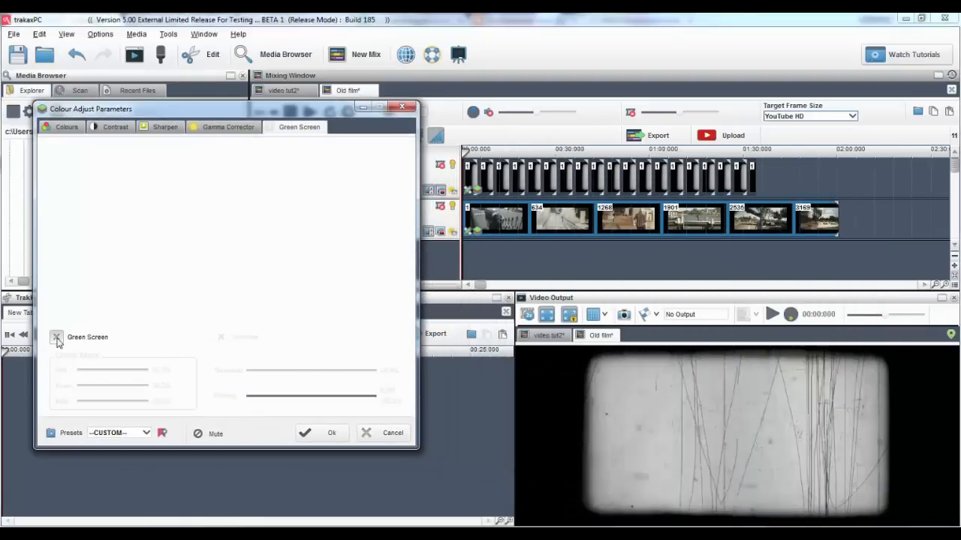
pyautogui.click(57, 336)
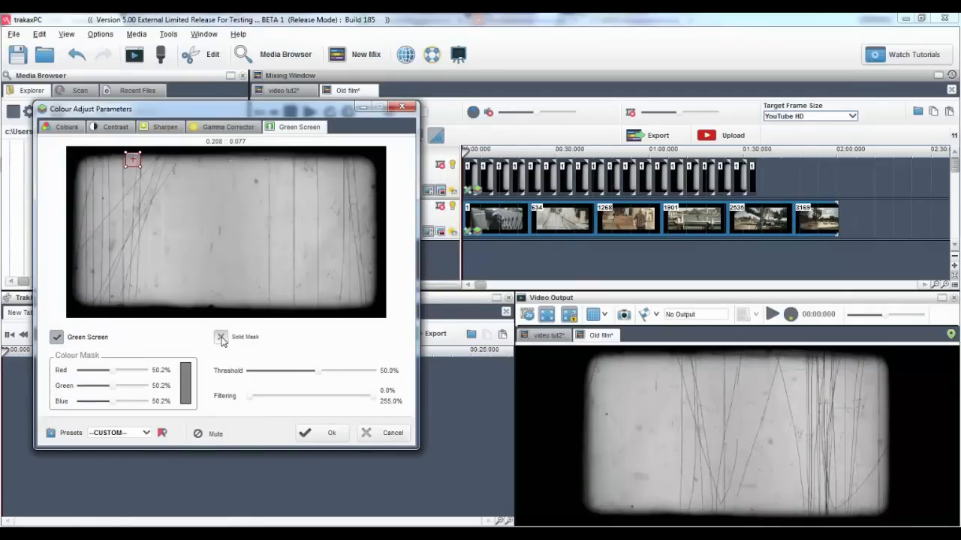
pyautogui.click(220, 336)
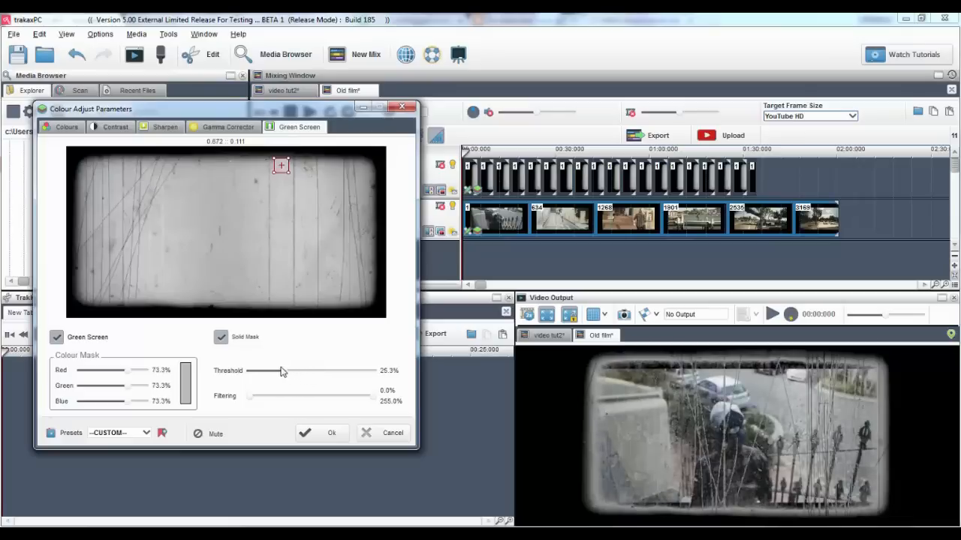
pyautogui.moveTo(288, 370); pyautogui.dragTo(256, 369)
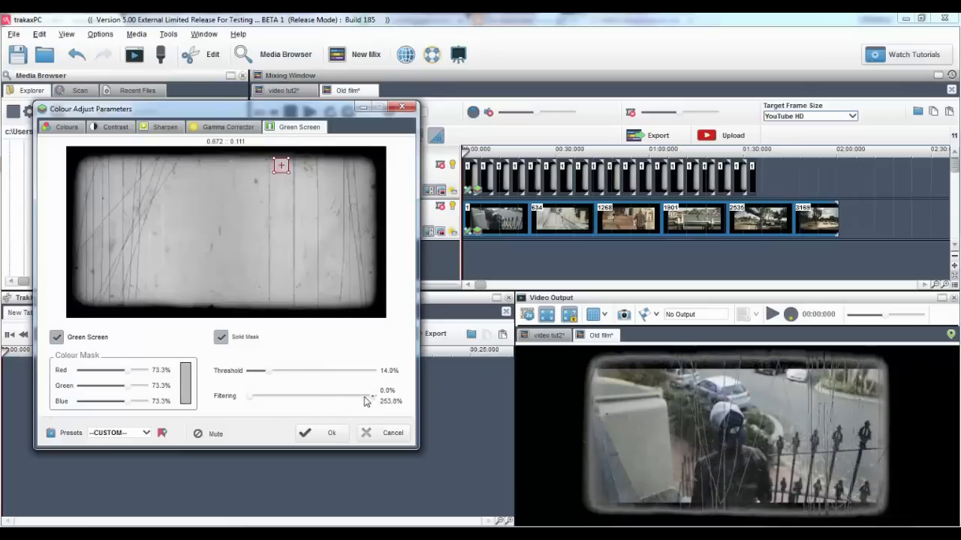
pyautogui.moveTo(368, 397); pyautogui.dragTo(295, 397)
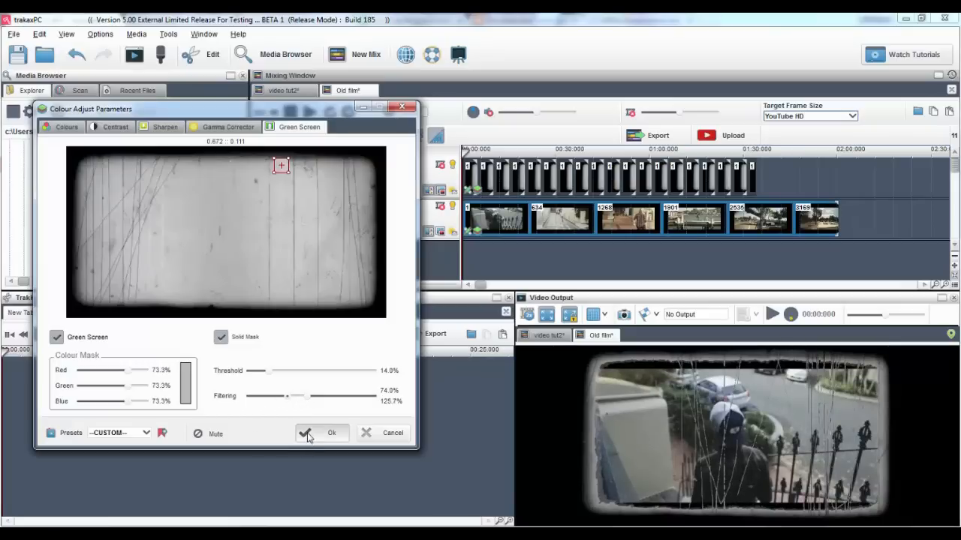
pyautogui.moveTo(308, 429)
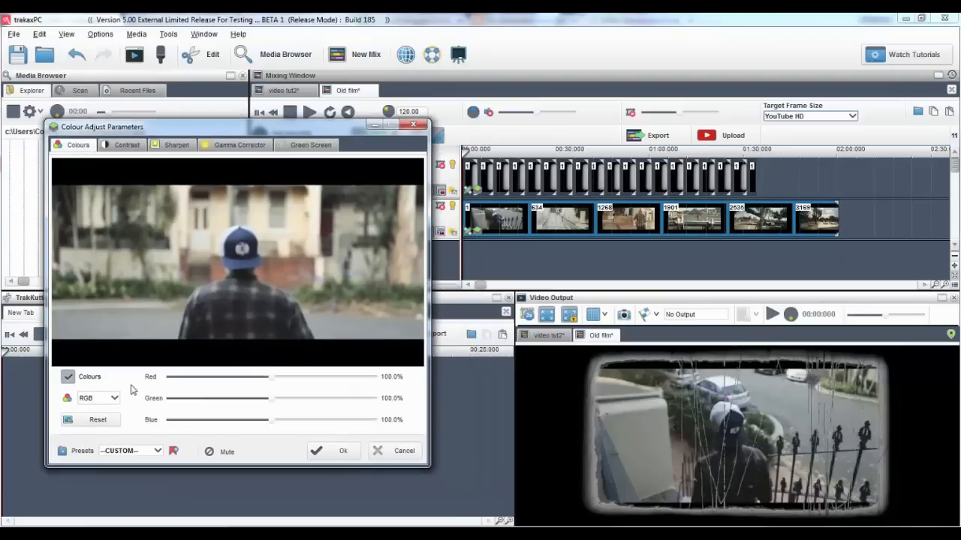
# Switch demo1's colour mode to Grey Scale and set the Grey Scale amount to full
pyautogui.click(97, 398)
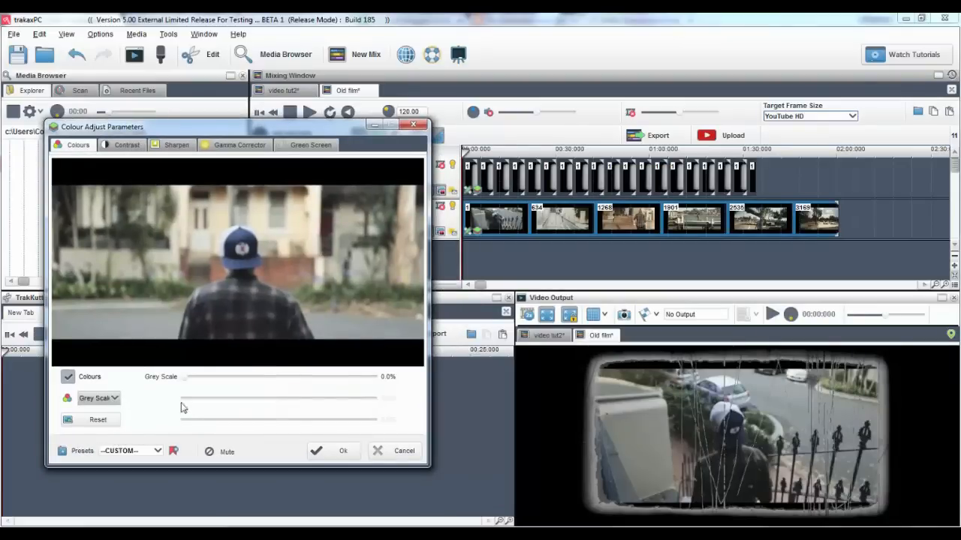
pyautogui.moveTo(186, 376); pyautogui.dragTo(362, 376)
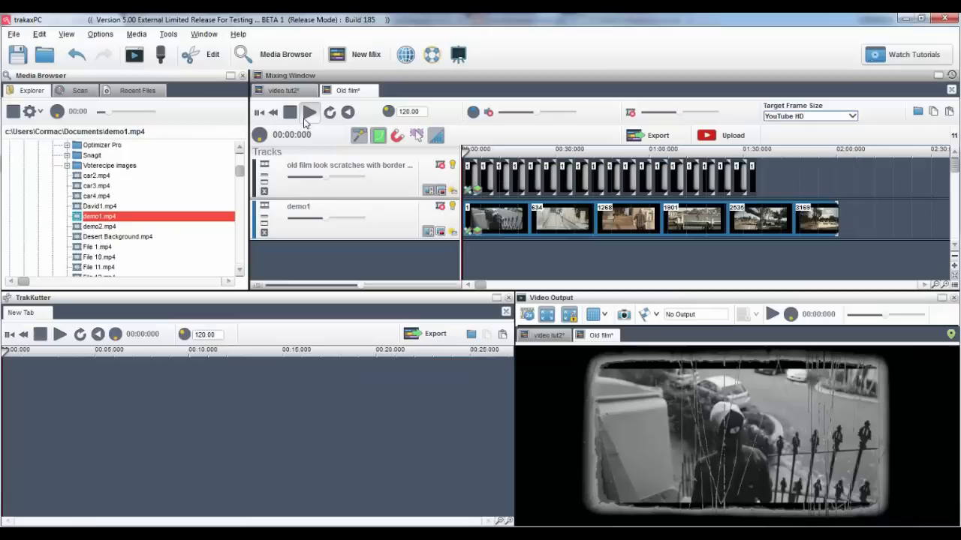
# Play the Old film mix to preview the greyscale street footage inside the scratched border
pyautogui.click(309, 112)
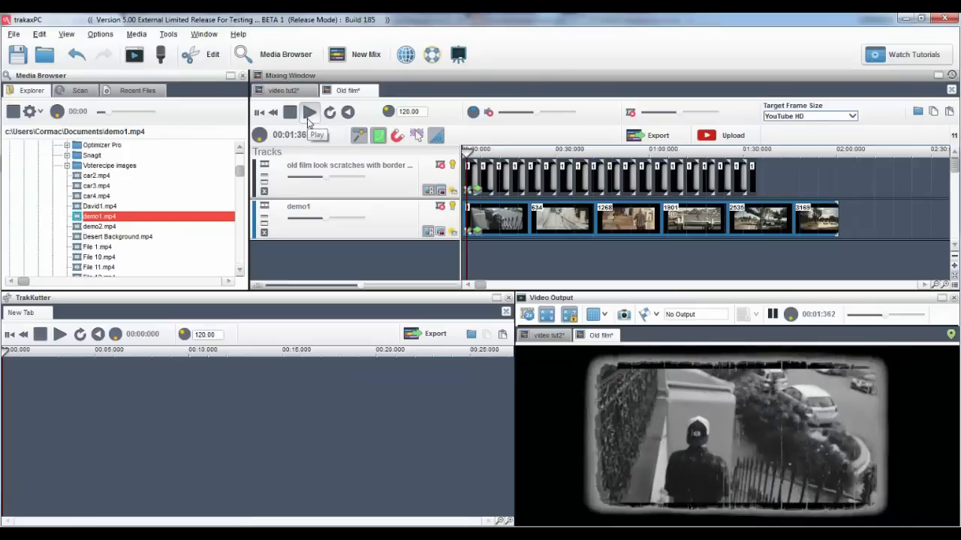
pyautogui.click(309, 111)
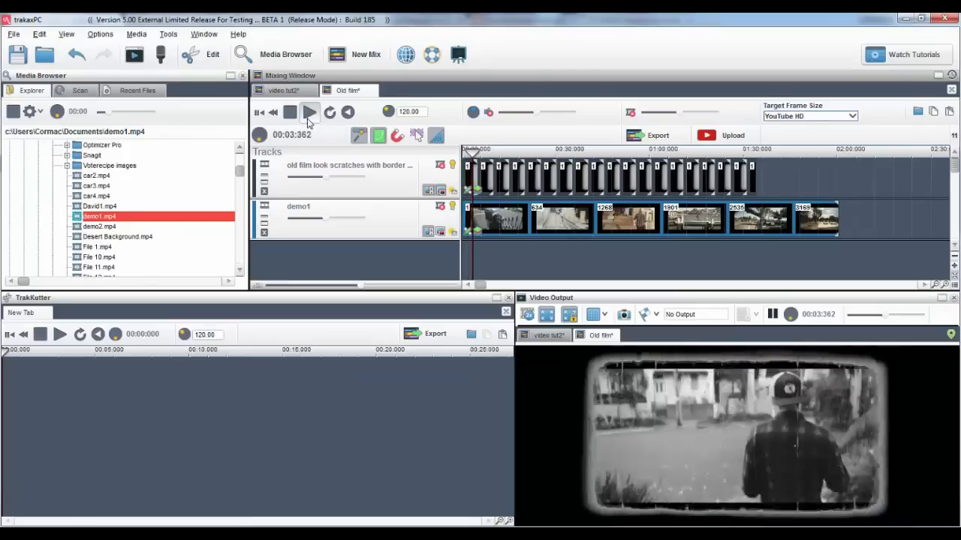
pyautogui.click(309, 111)
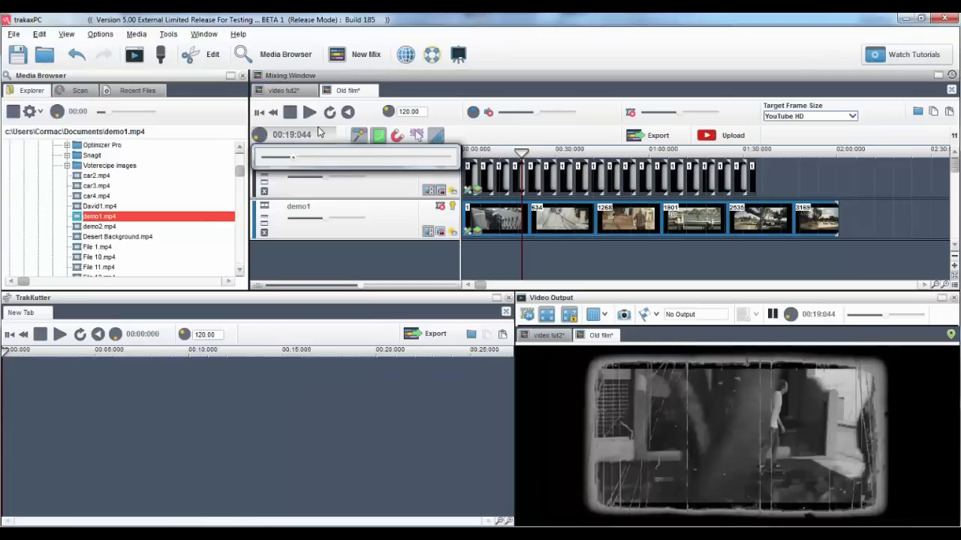
pyautogui.click(309, 111)
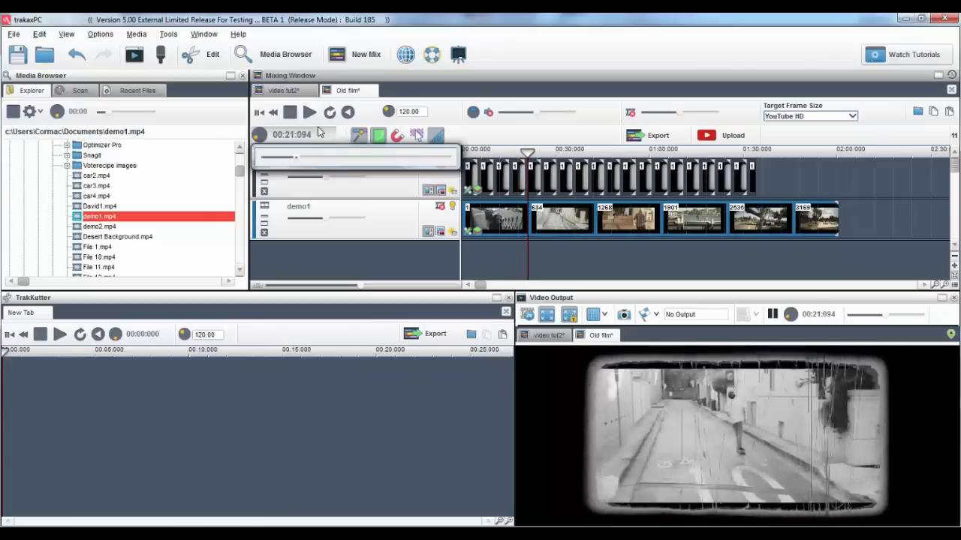